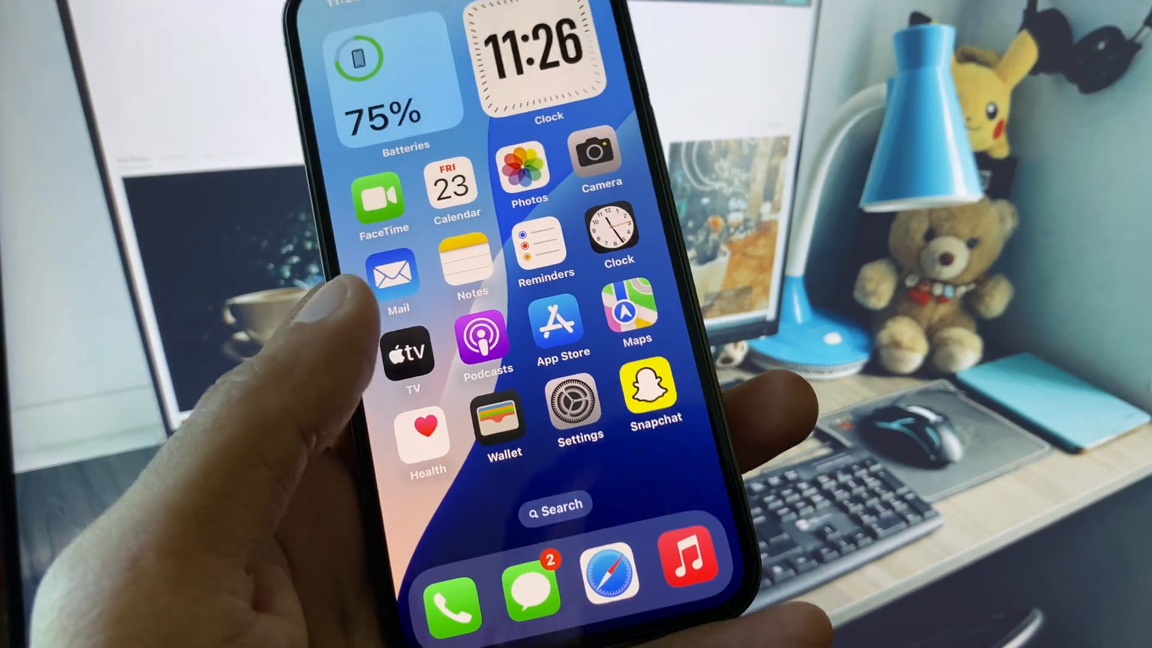
Step: Check that Wi-Fi is on and connected to Tenda_AZI, then return to the Settings list
left_click(577, 411)
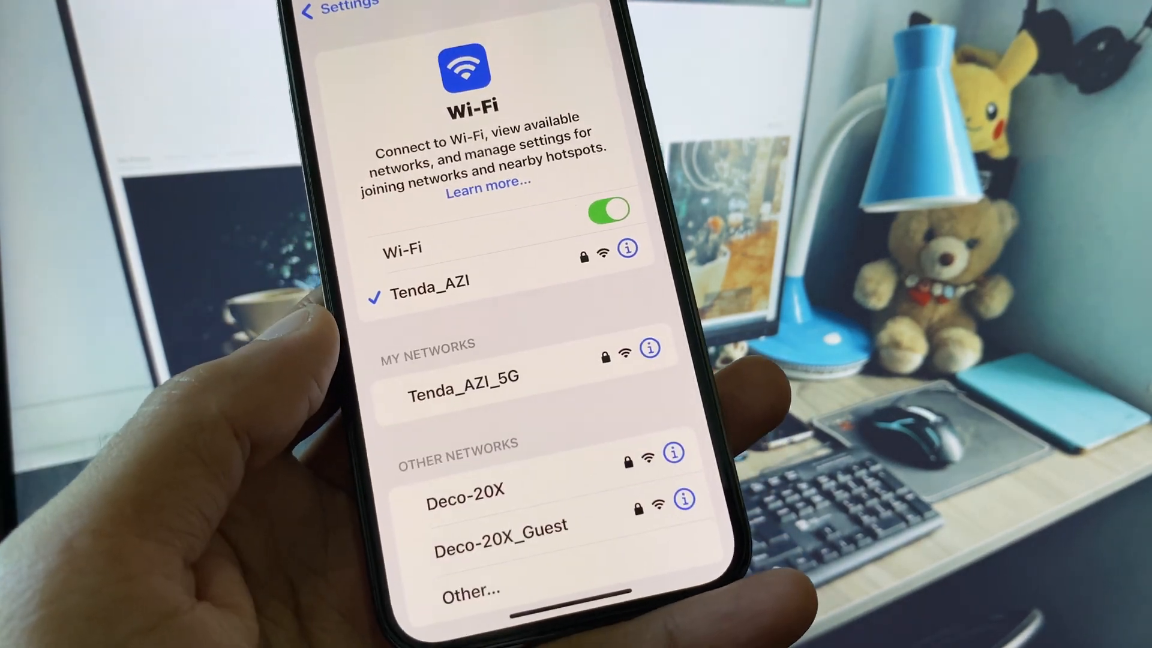
left_click(334, 6)
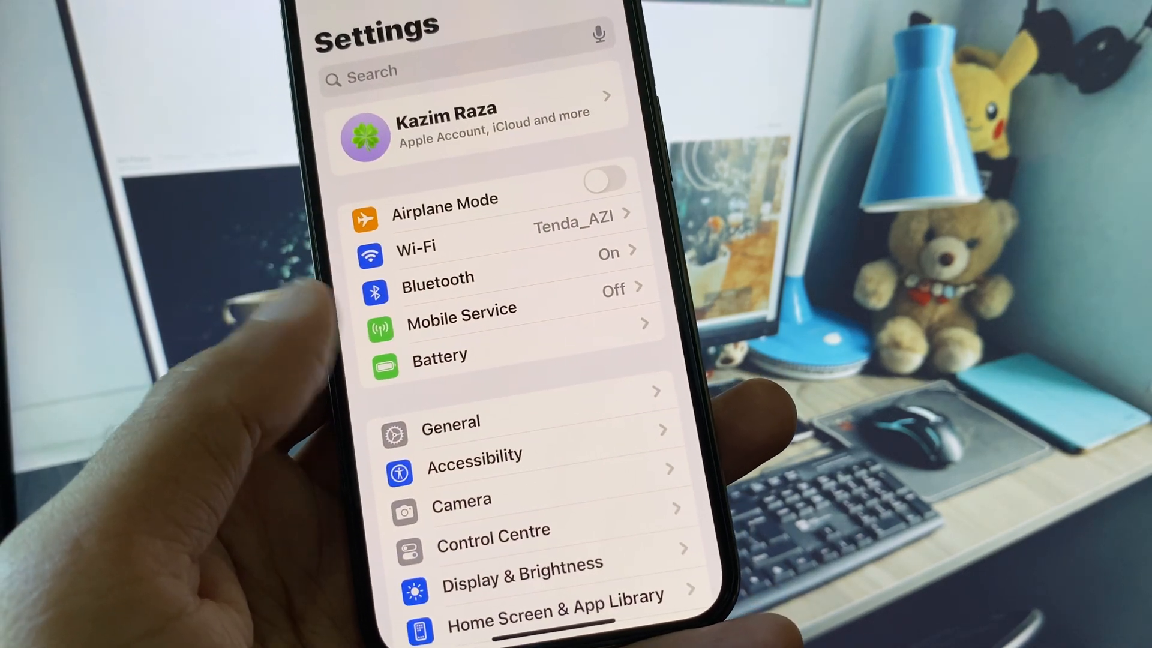
left_click(450, 422)
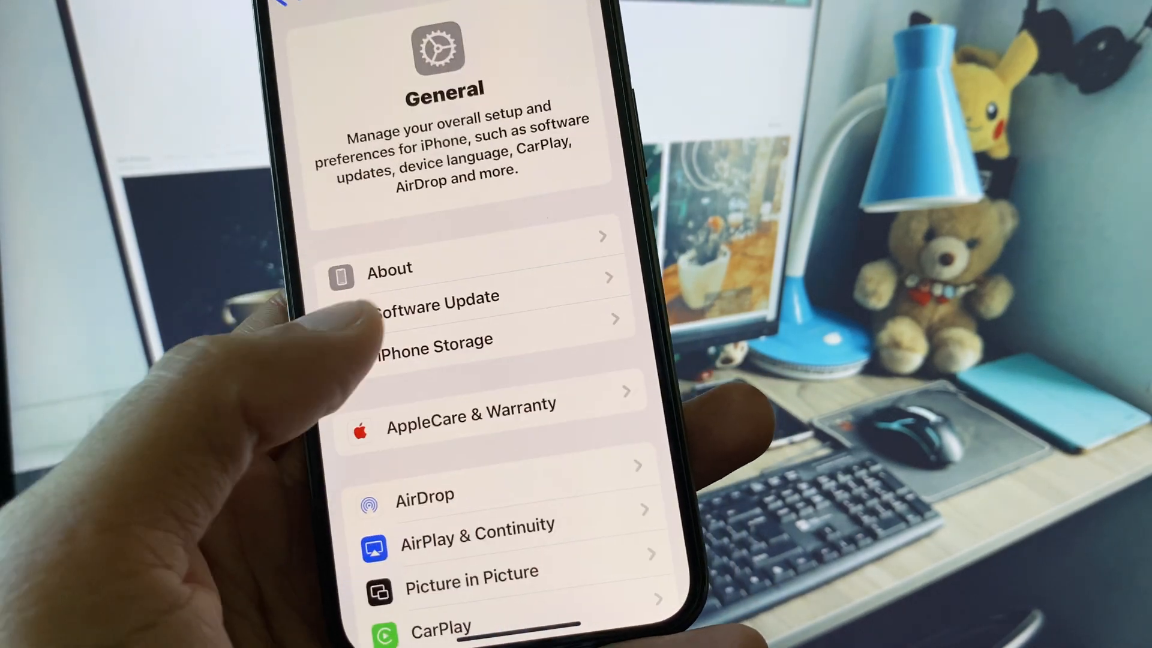
left_click(433, 305)
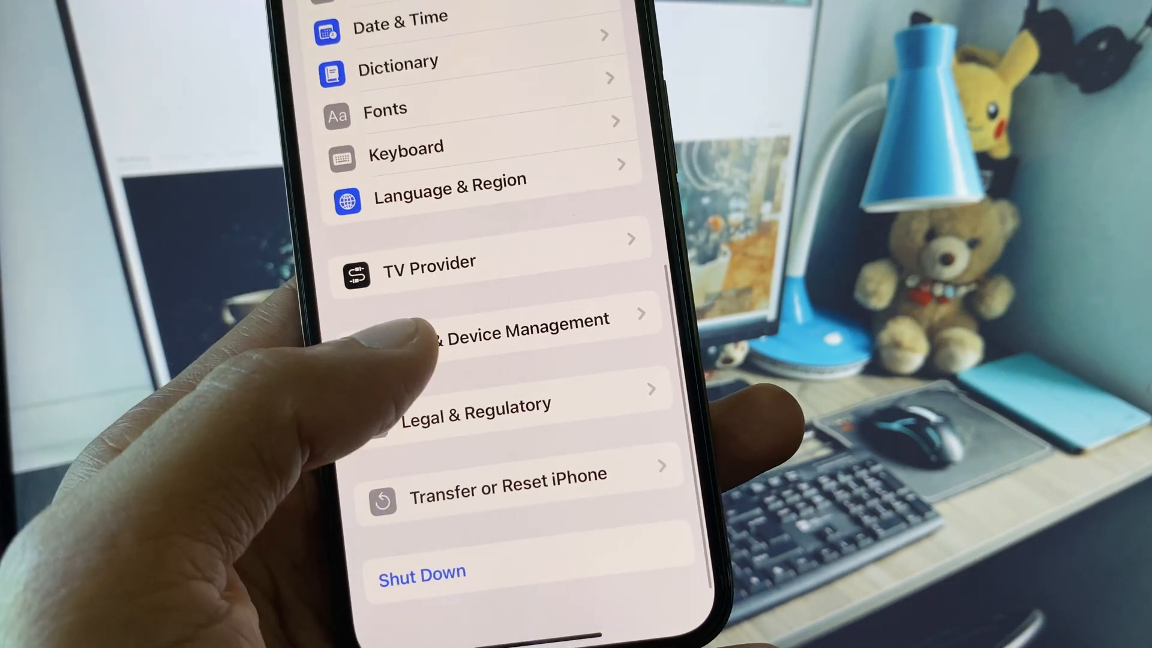
left_click(500, 322)
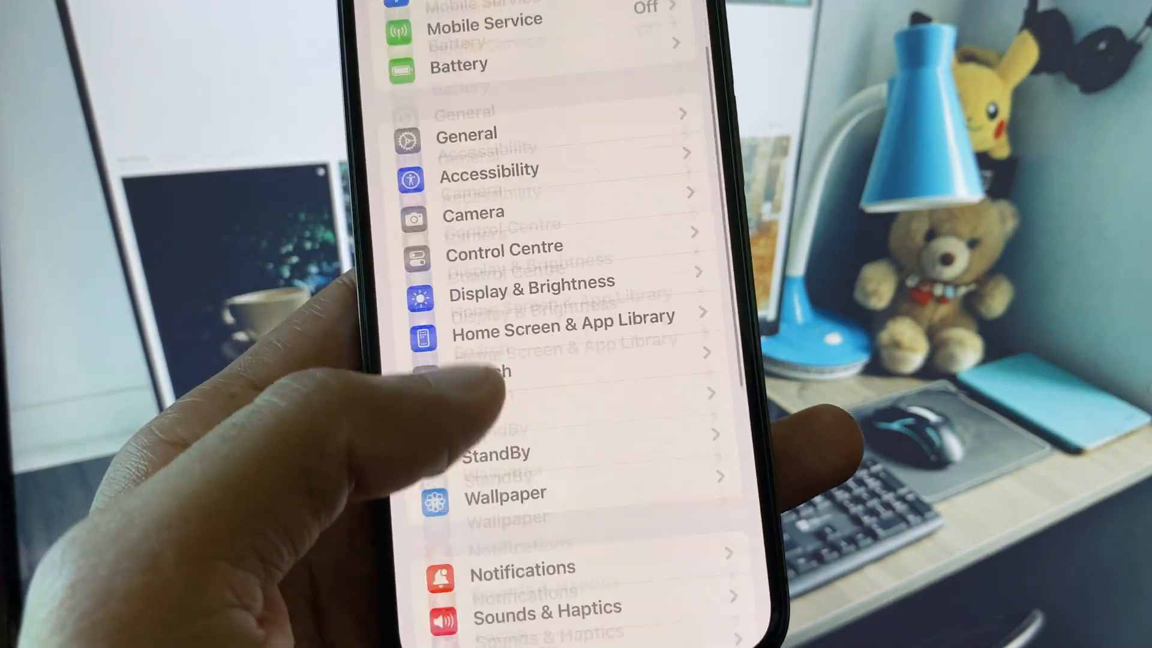
Step: Review Screen Time's Content & Privacy Restrictions, then leave Settings for the home screen pages
scroll("down", 3)
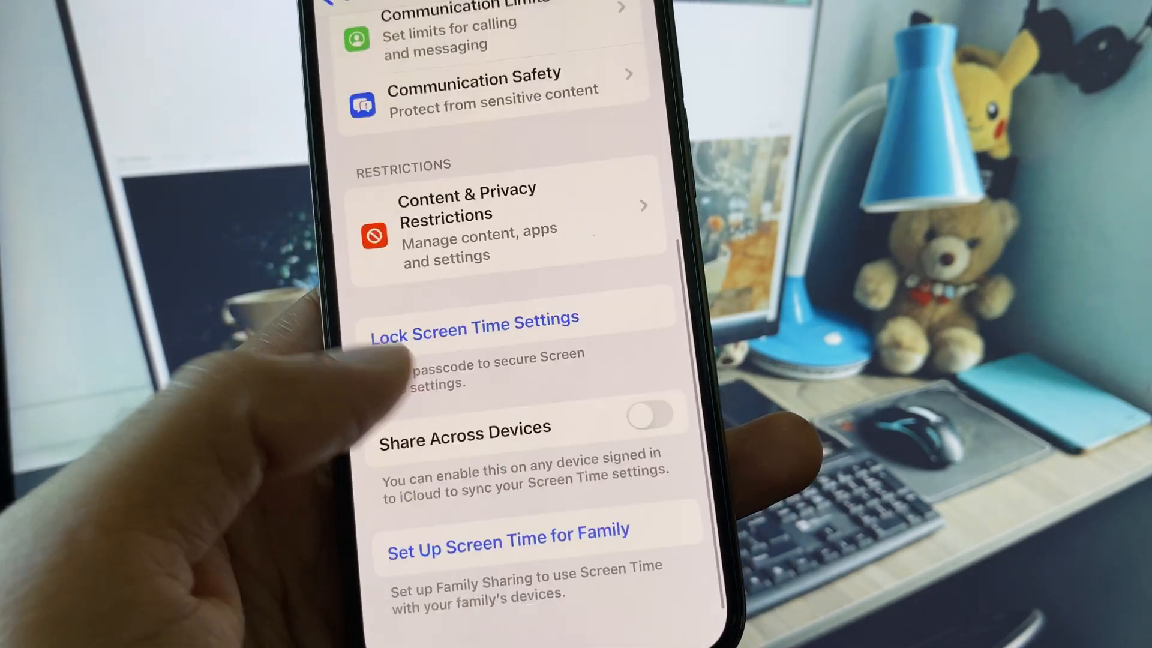
left_click(499, 223)
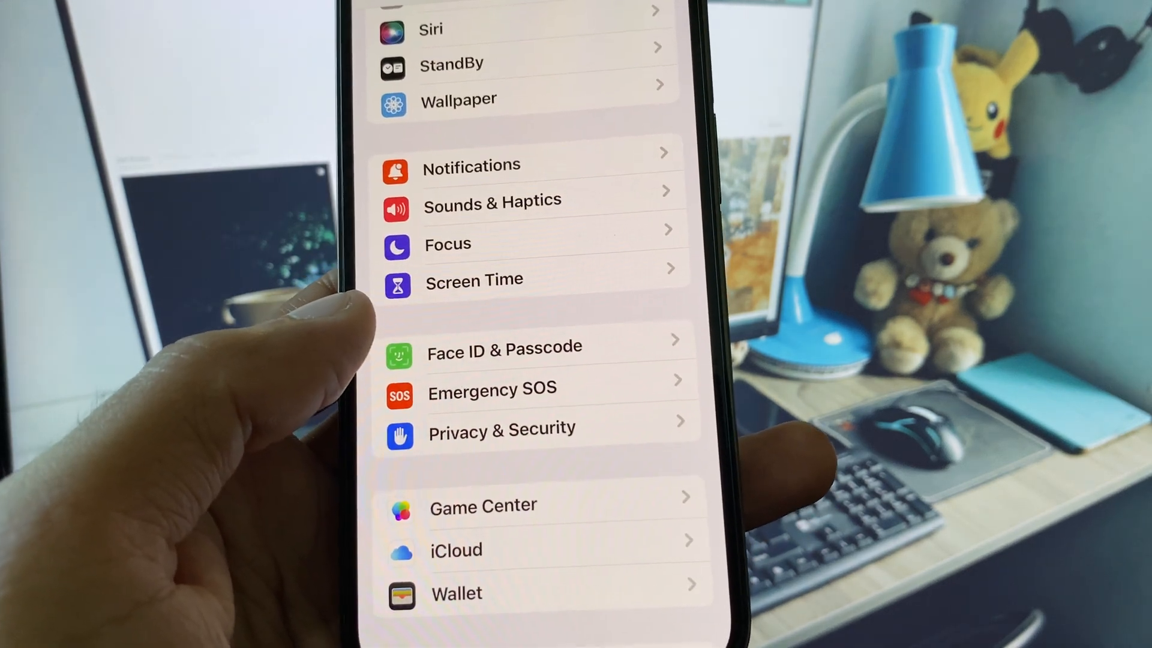
scroll("up", 3)
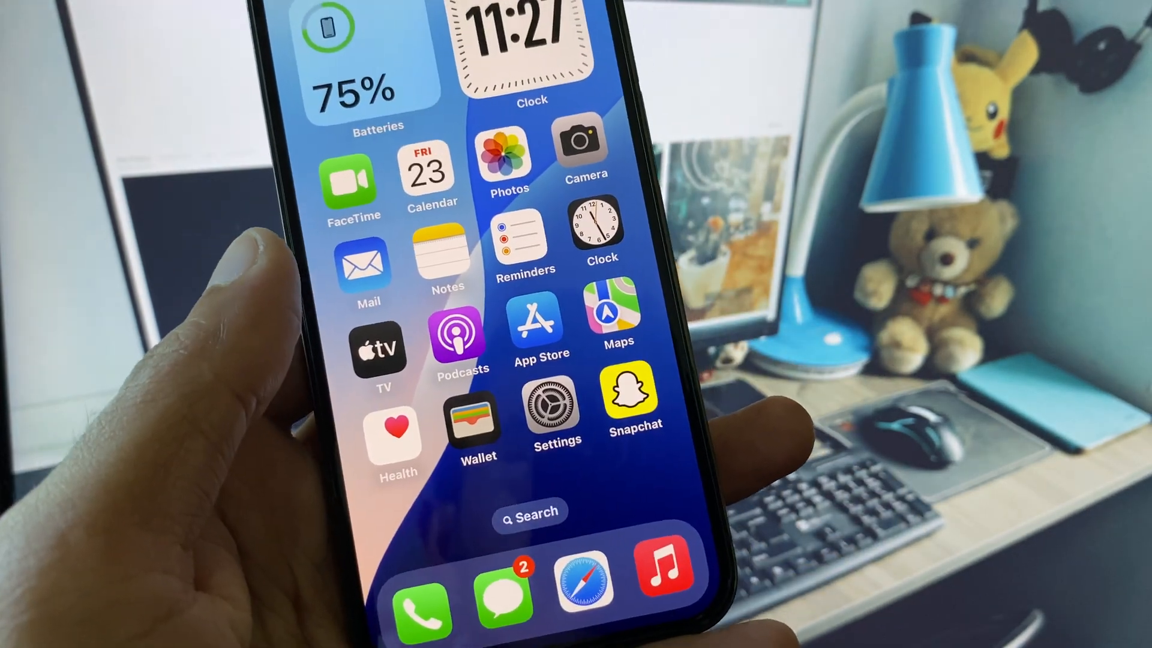
scroll("left", 3)
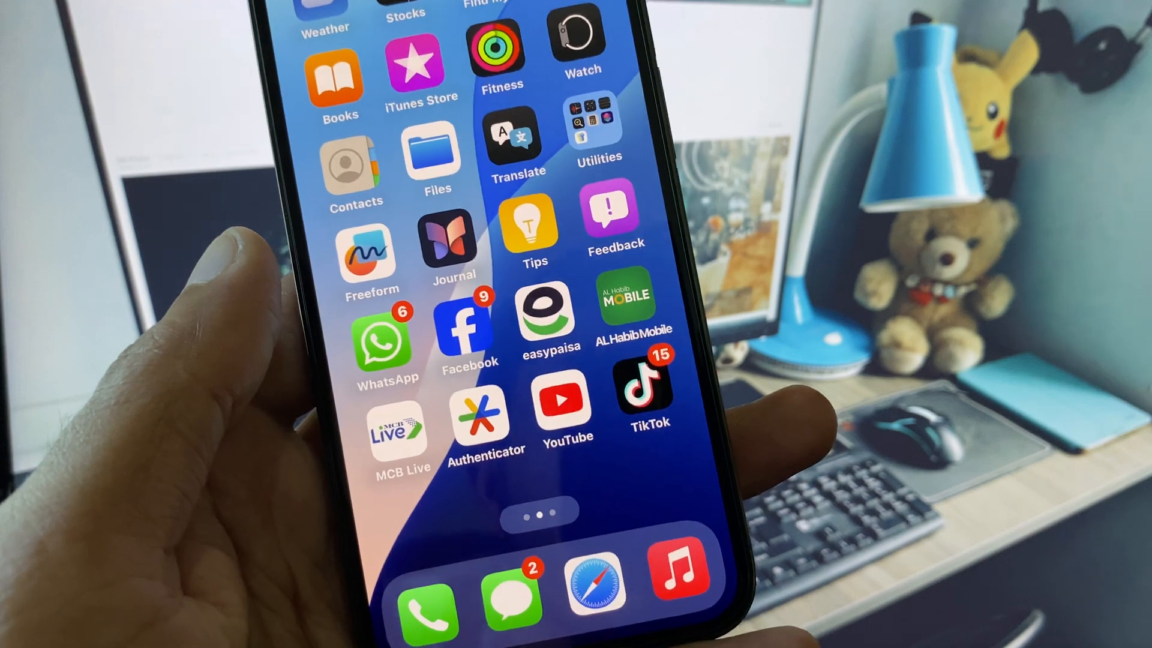